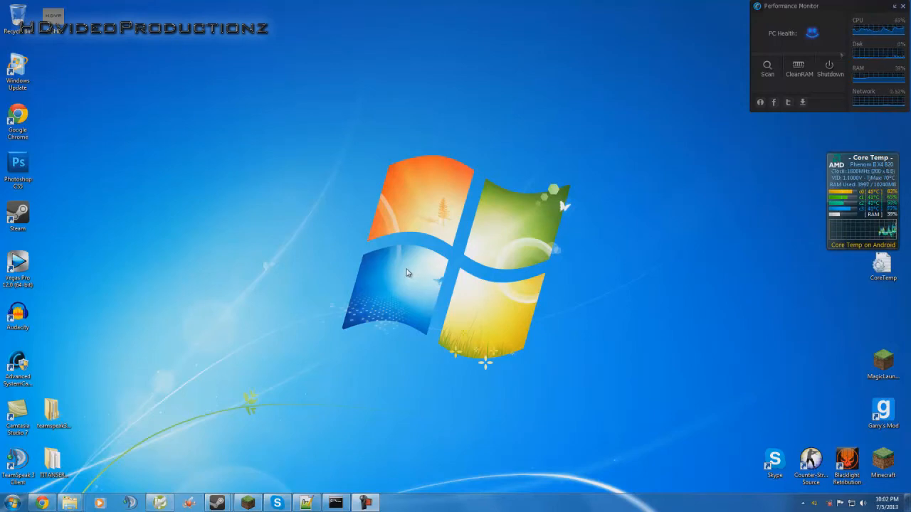
{"action": "mouse_move", "coordinate": [411, 277]}
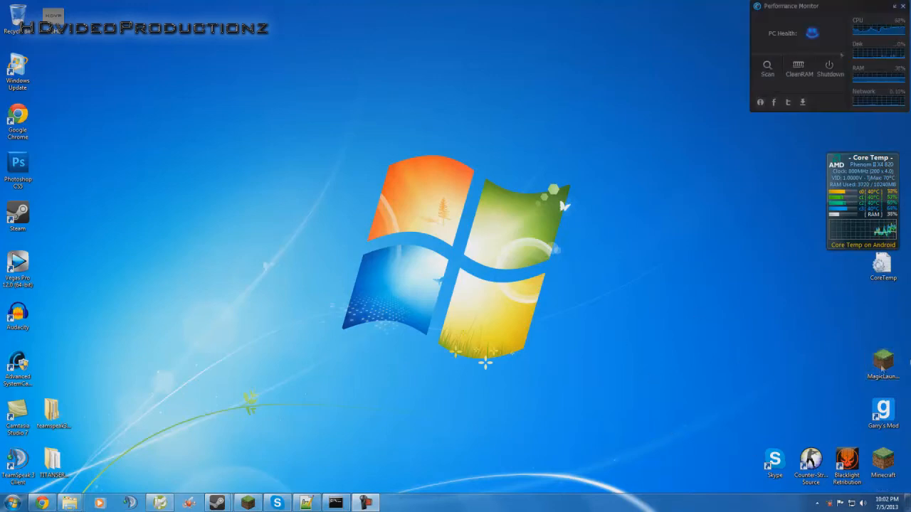
{"action": "mouse_move", "coordinate": [538, 414]}
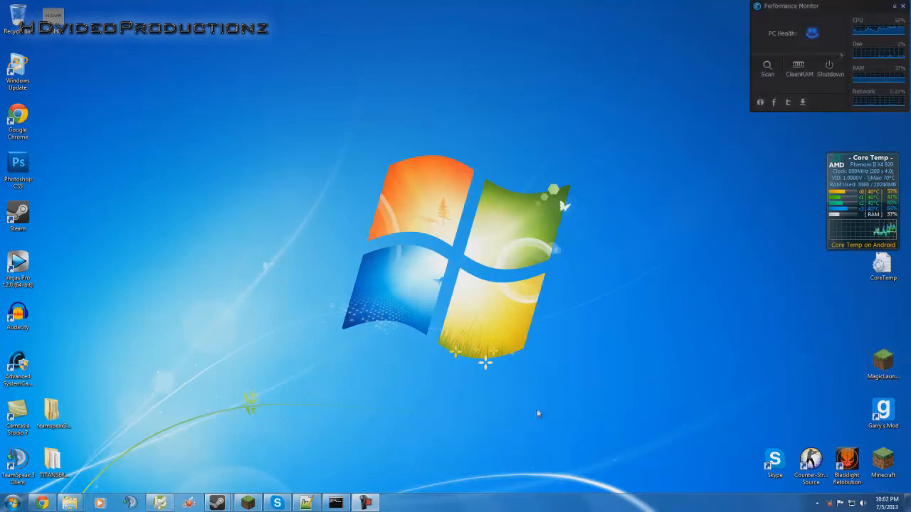
{"action": "mouse_move", "coordinate": [561, 347]}
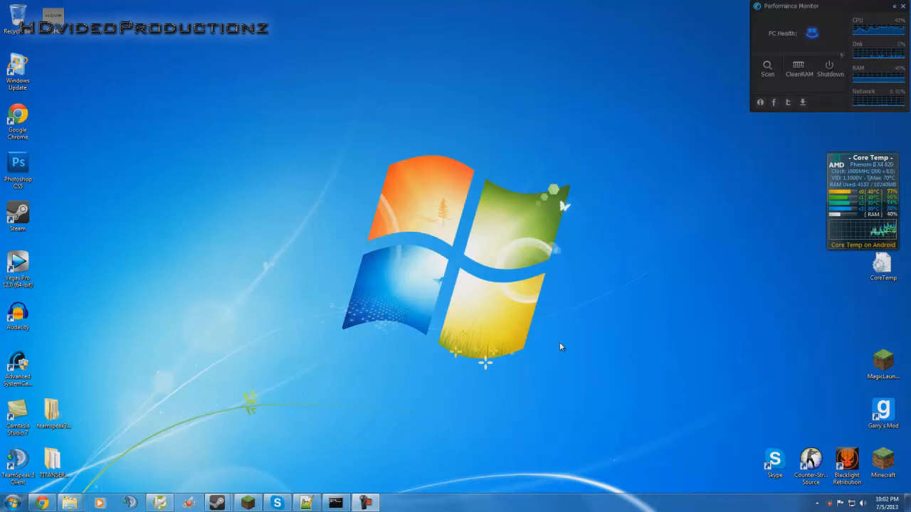
{"action": "mouse_move", "coordinate": [747, 359]}
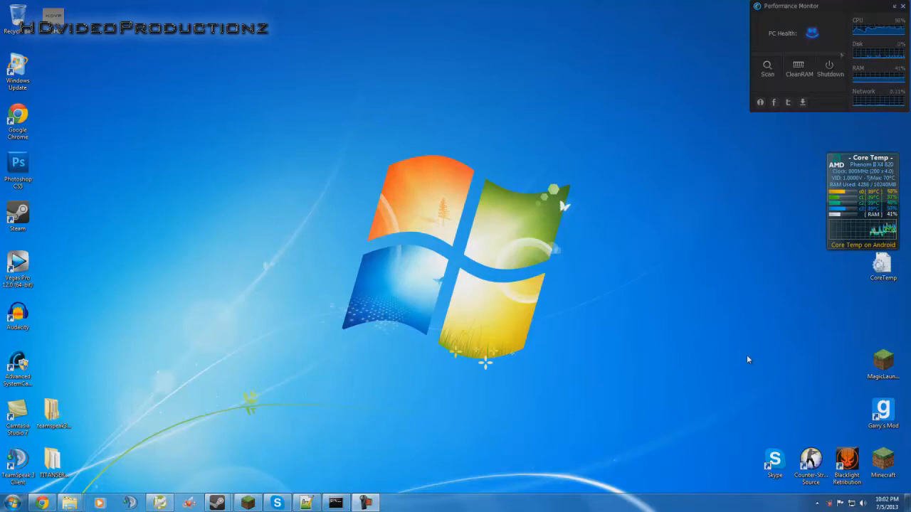
{"action": "mouse_move", "coordinate": [743, 319]}
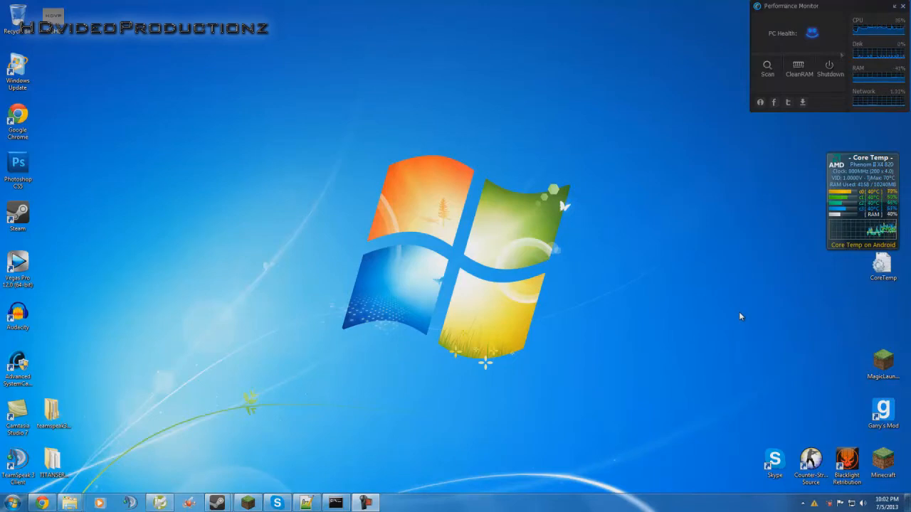
{"action": "mouse_move", "coordinate": [727, 290]}
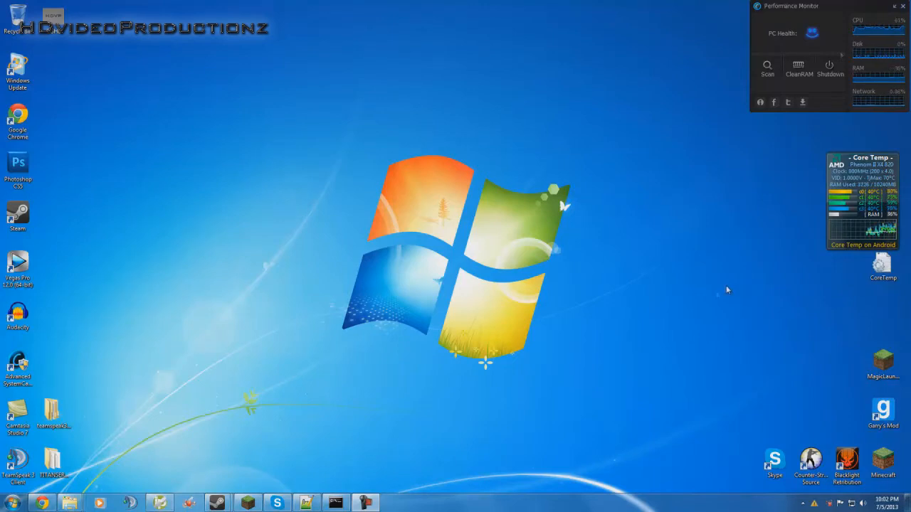
Close the Minecraft Launcher, launch Magic Launcher, and open the Default configuration's mod setup.
{"action": "left_click", "coordinate": [247, 503]}
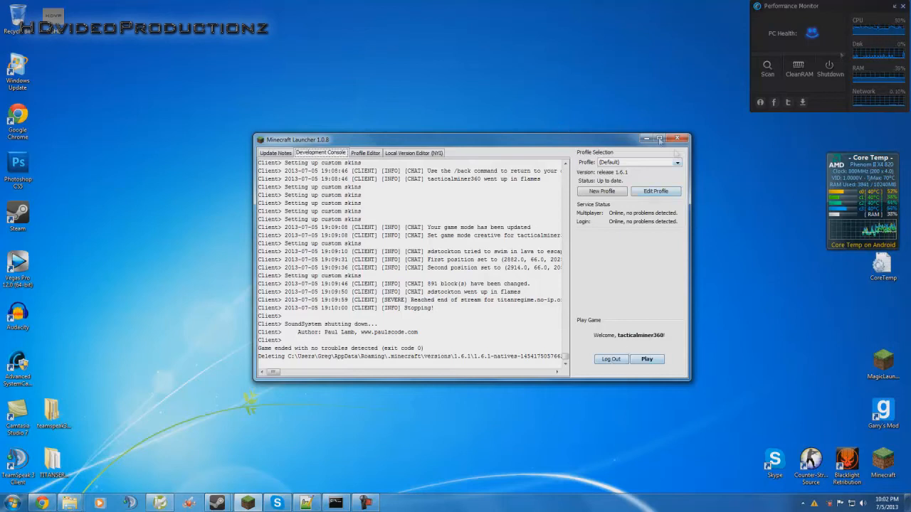
{"action": "left_click", "coordinate": [676, 139]}
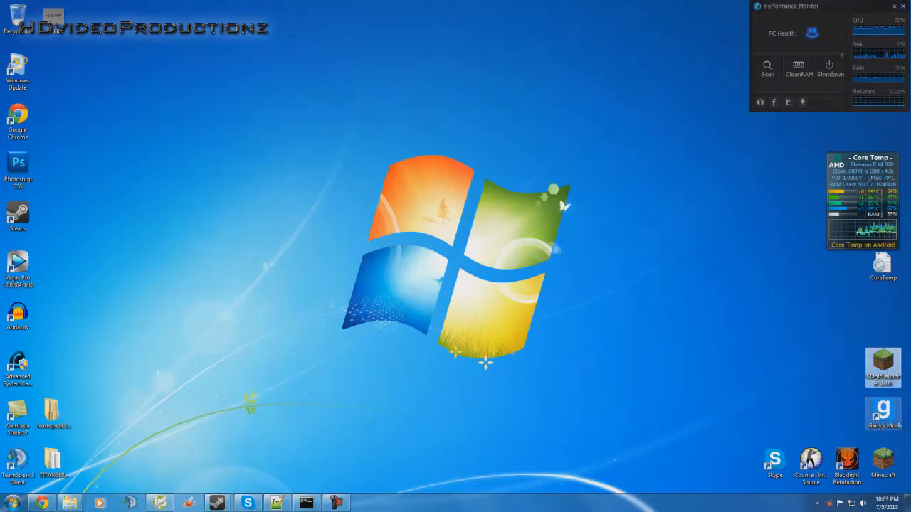
{"action": "mouse_move", "coordinate": [754, 383]}
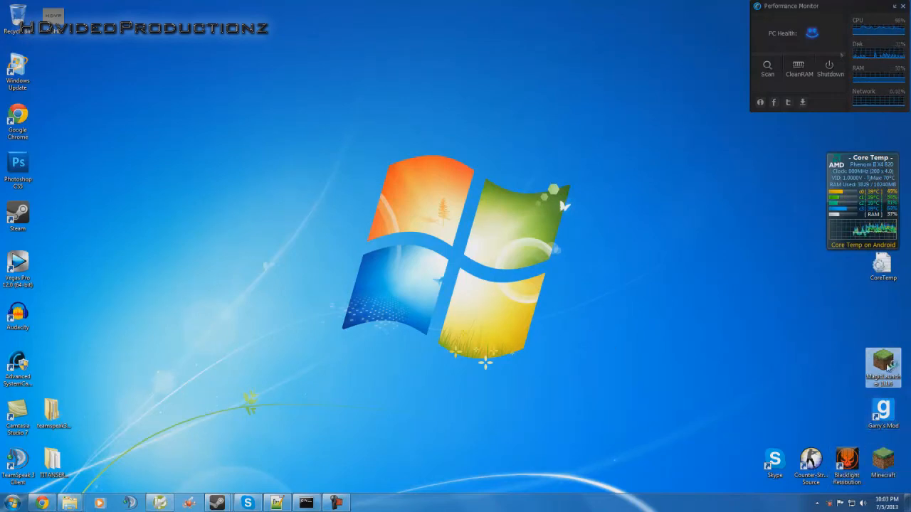
{"action": "mouse_move", "coordinate": [587, 293]}
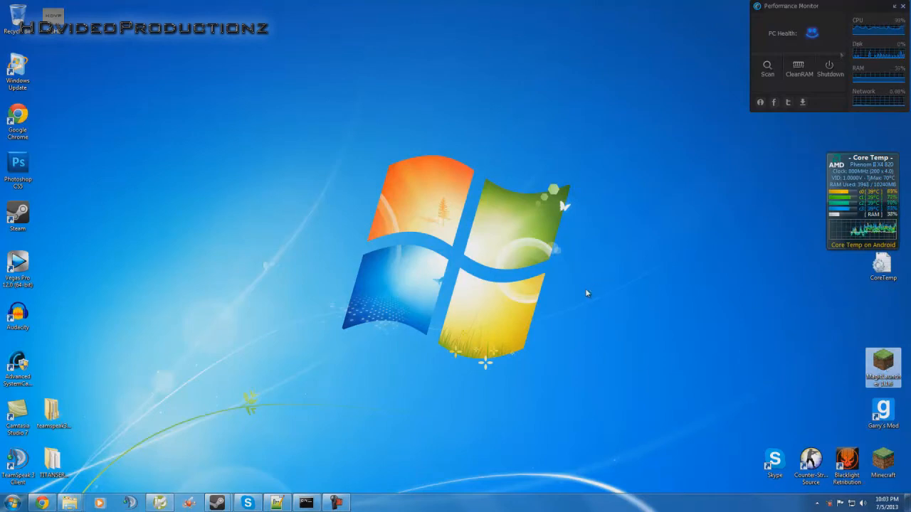
{"action": "double_click", "coordinate": [882, 366]}
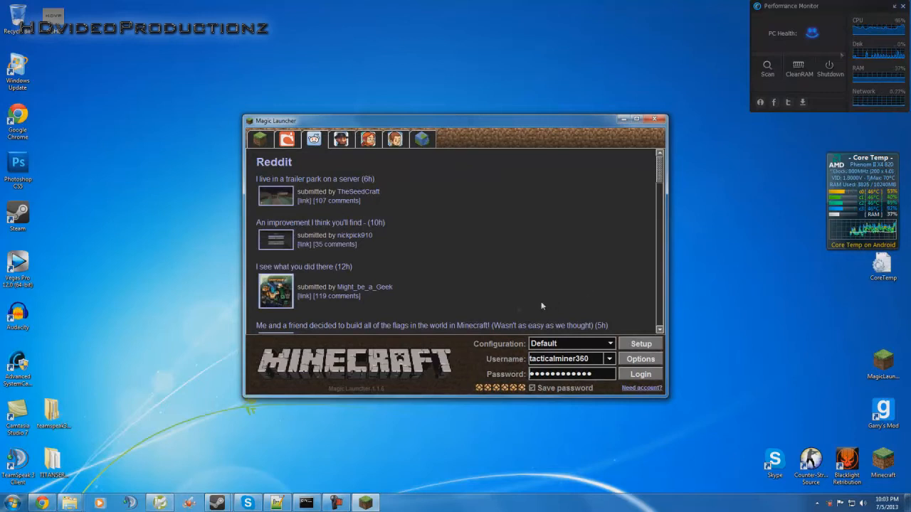
{"action": "mouse_move", "coordinate": [525, 315]}
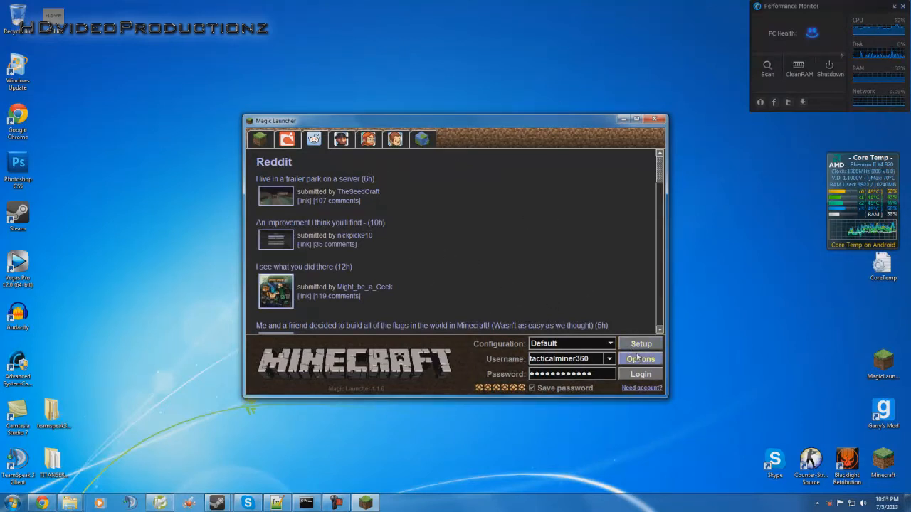
{"action": "left_click", "coordinate": [640, 358]}
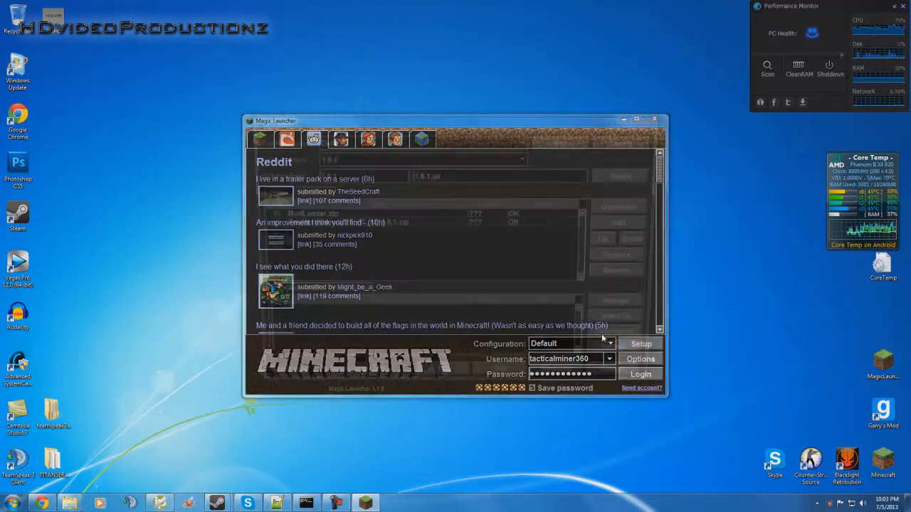
{"action": "left_click", "coordinate": [639, 344]}
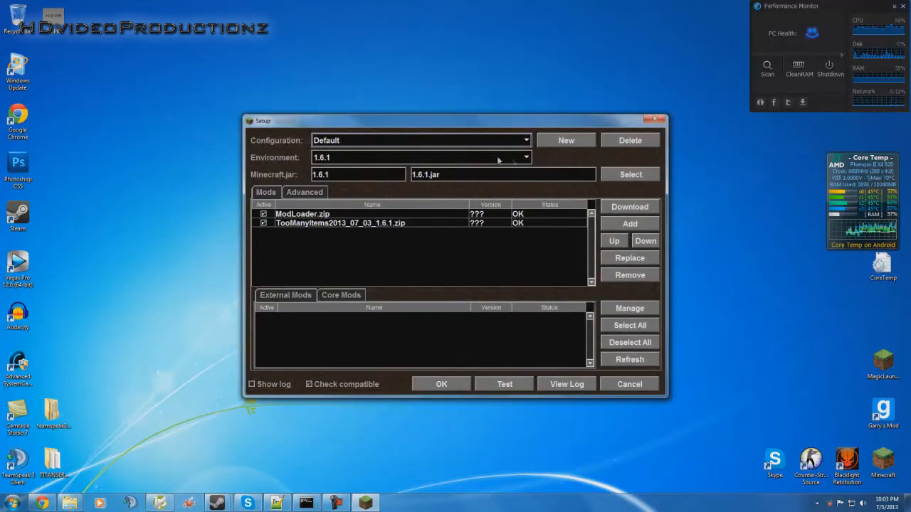
Switch the environment to 1.6.1 so both mods show OK, and check 1 GB = 1024 MB.
{"action": "left_click", "coordinate": [525, 157]}
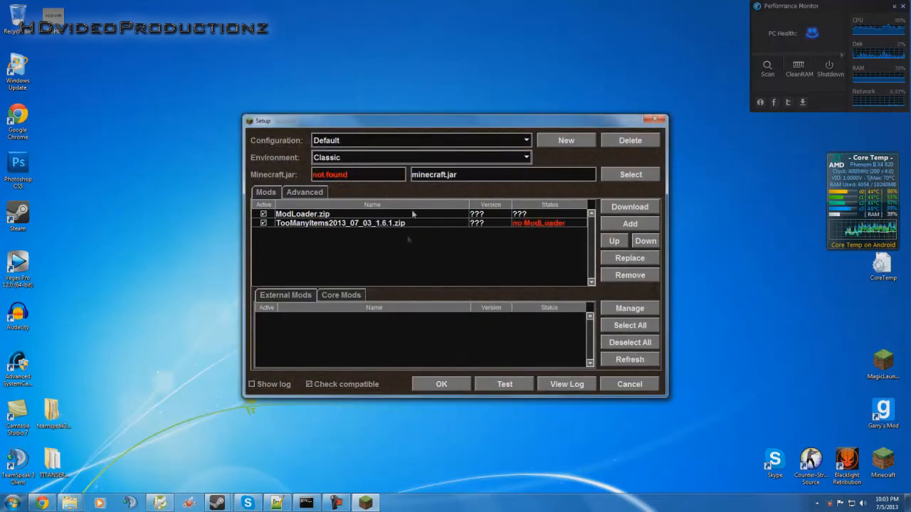
{"action": "mouse_move", "coordinate": [525, 222]}
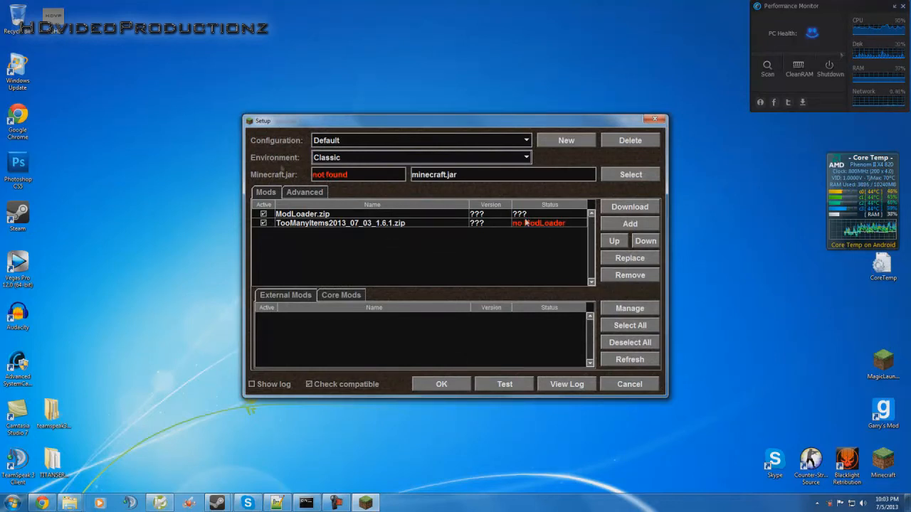
{"action": "mouse_move", "coordinate": [497, 200]}
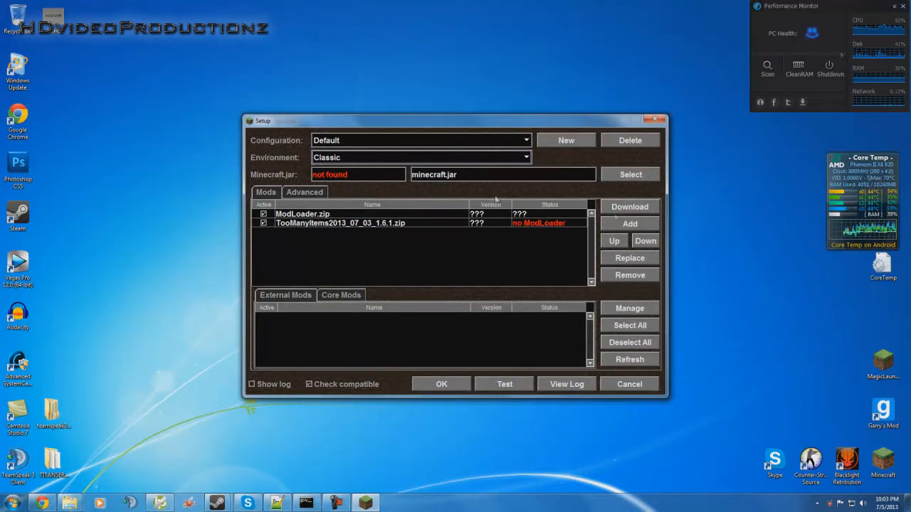
{"action": "mouse_move", "coordinate": [394, 284]}
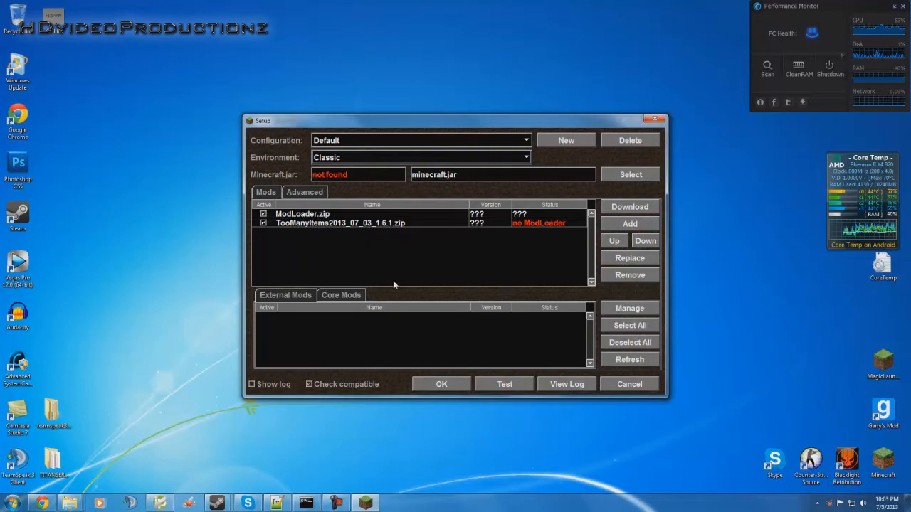
{"action": "mouse_move", "coordinate": [365, 283]}
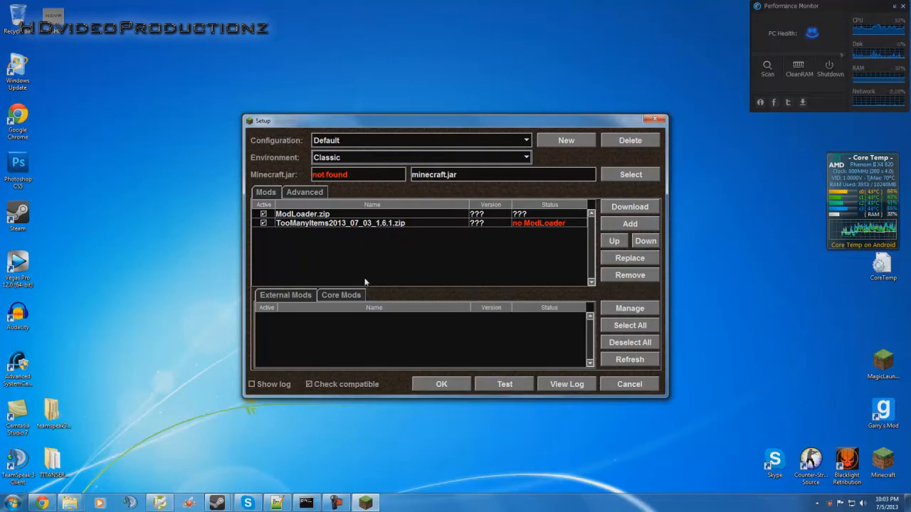
{"action": "mouse_move", "coordinate": [496, 188]}
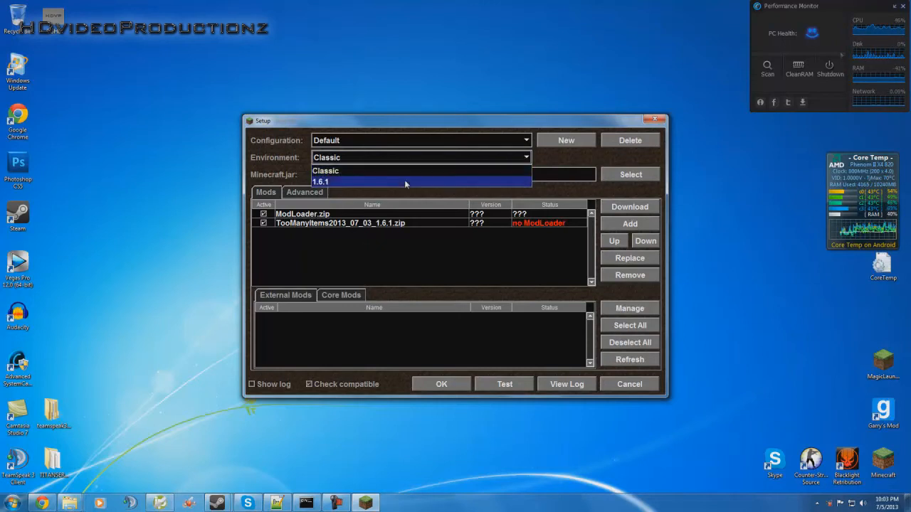
{"action": "left_click", "coordinate": [320, 181]}
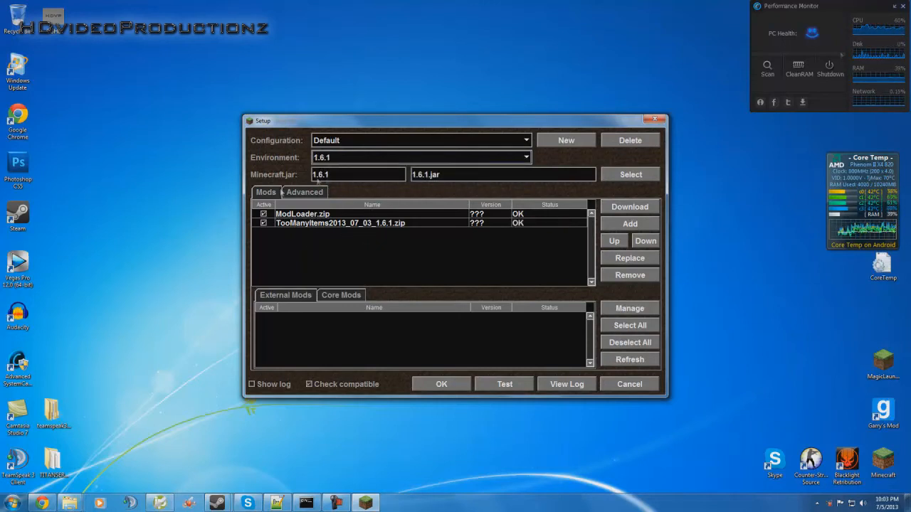
{"action": "left_click", "coordinate": [304, 192]}
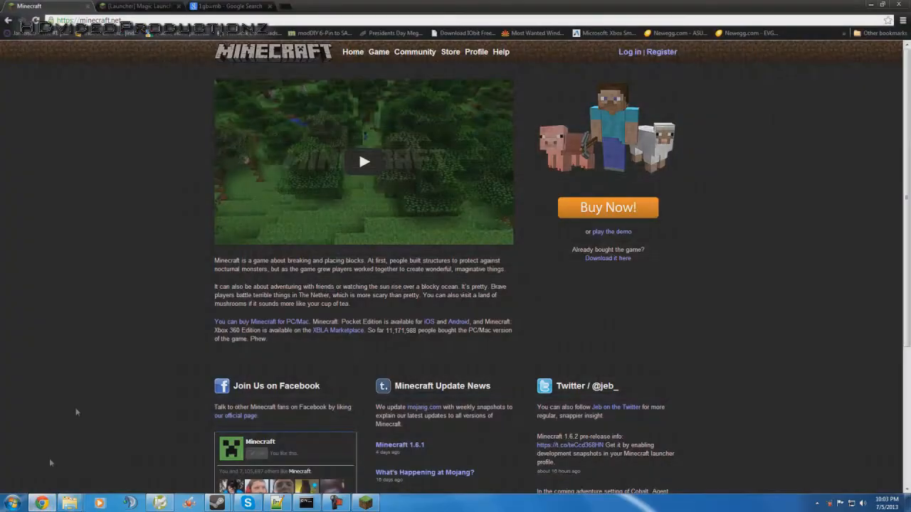
{"action": "left_click", "coordinate": [227, 7]}
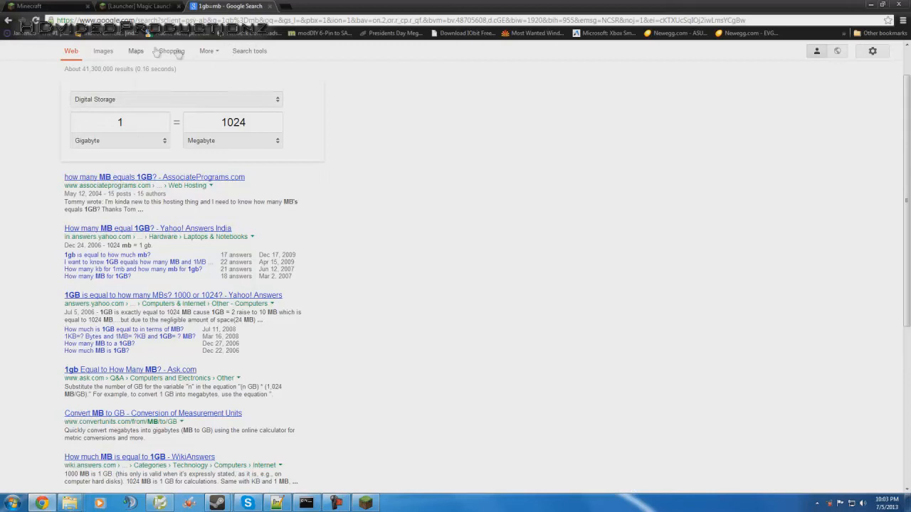
{"action": "mouse_move", "coordinate": [52, 122]}
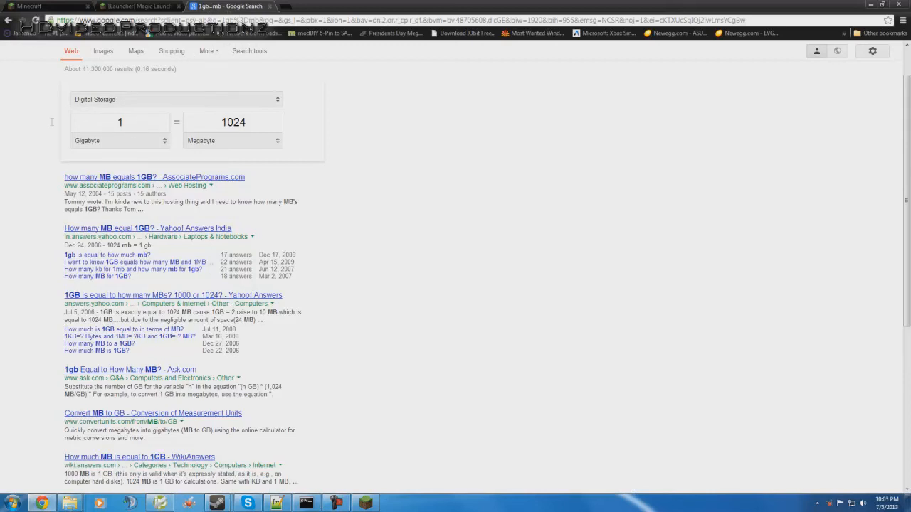
{"action": "type", "text": "48"}
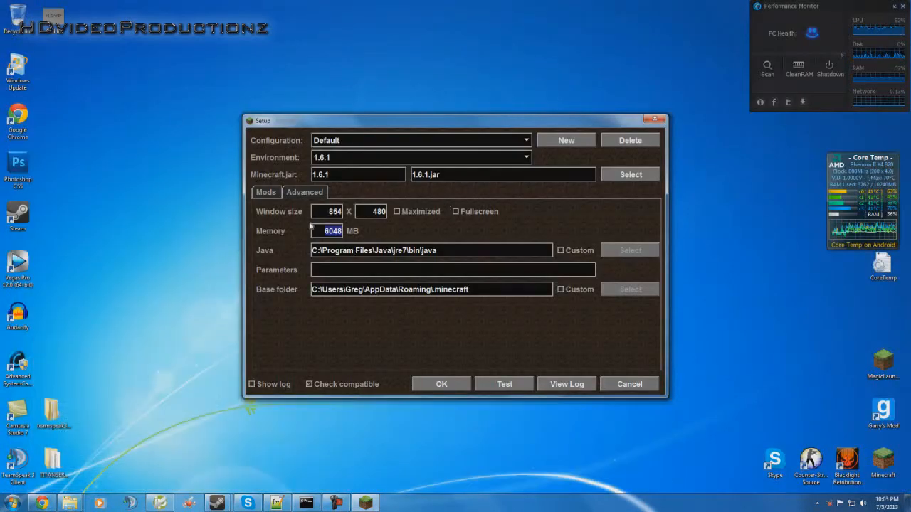
{"action": "mouse_move", "coordinate": [426, 220]}
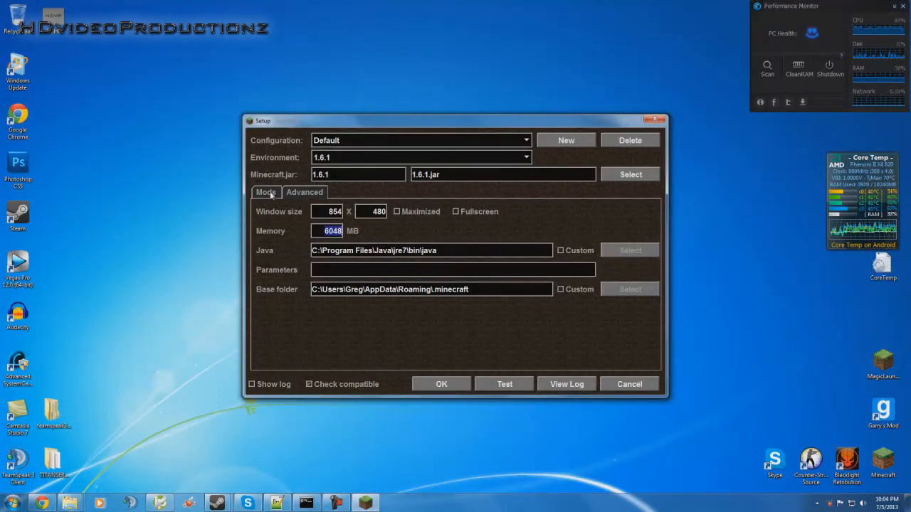
Confirm ModLoader.zip and TooManyItems are ticked with OK status, then accept the setup.
{"action": "left_click", "coordinate": [266, 192]}
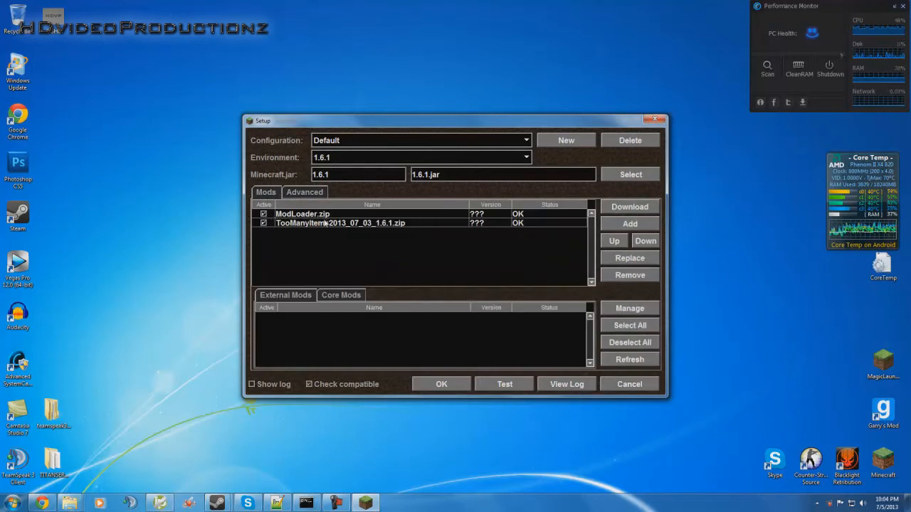
{"action": "mouse_move", "coordinate": [322, 229]}
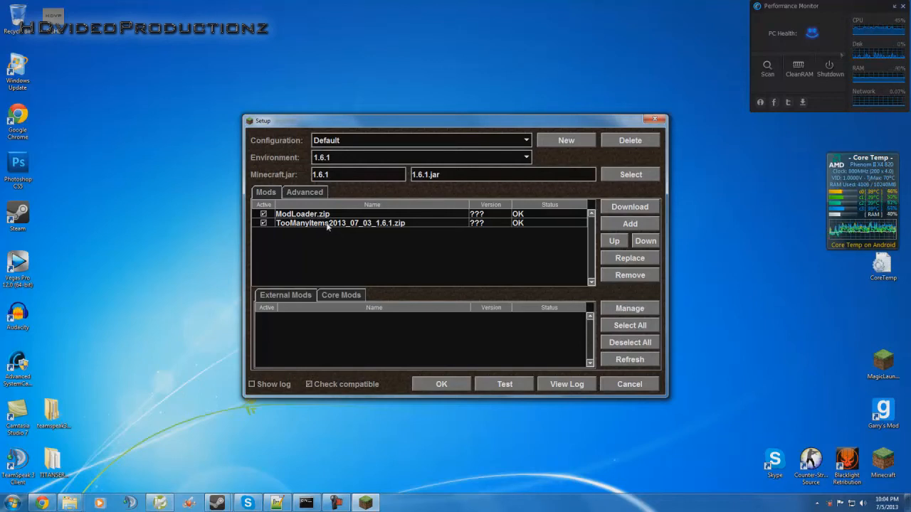
{"action": "mouse_move", "coordinate": [341, 254]}
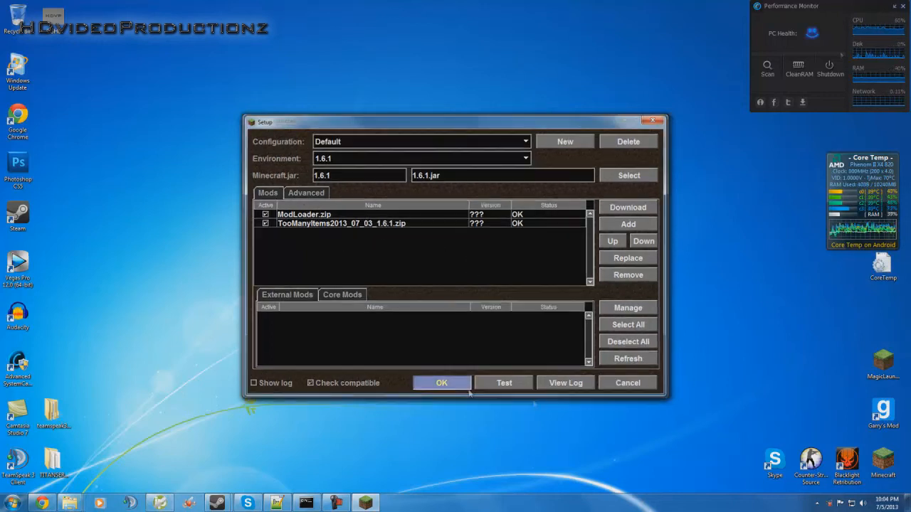
Launch modded Minecraft 1.6.1, quit from the title screen, and search for %appdata%.
{"action": "left_click", "coordinate": [441, 382]}
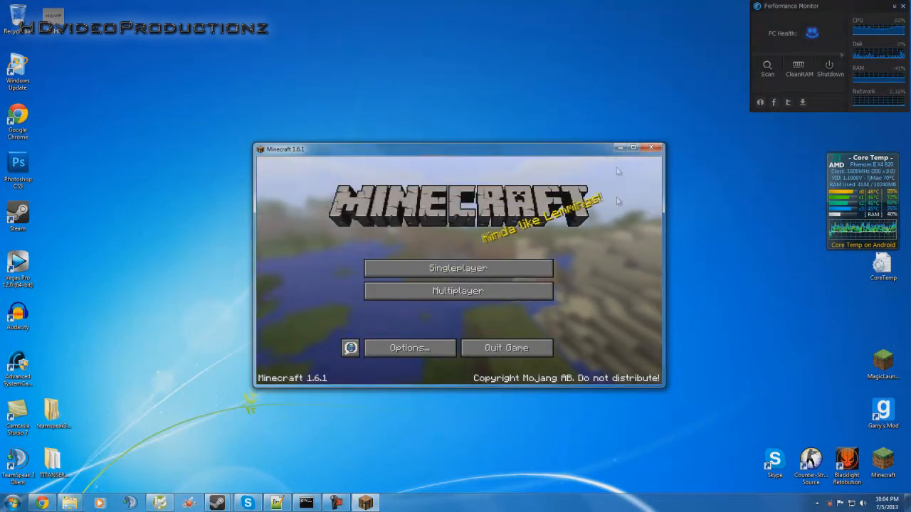
{"action": "left_click", "coordinate": [650, 147]}
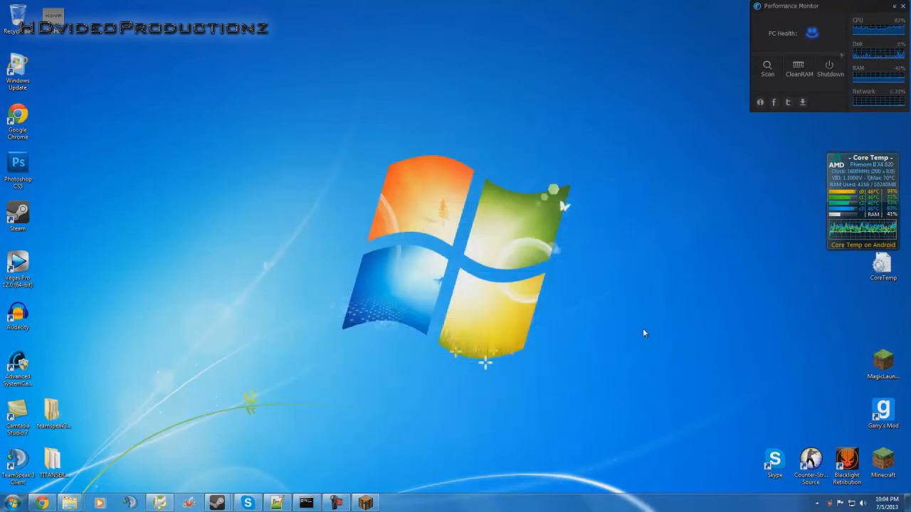
{"action": "mouse_move", "coordinate": [632, 310]}
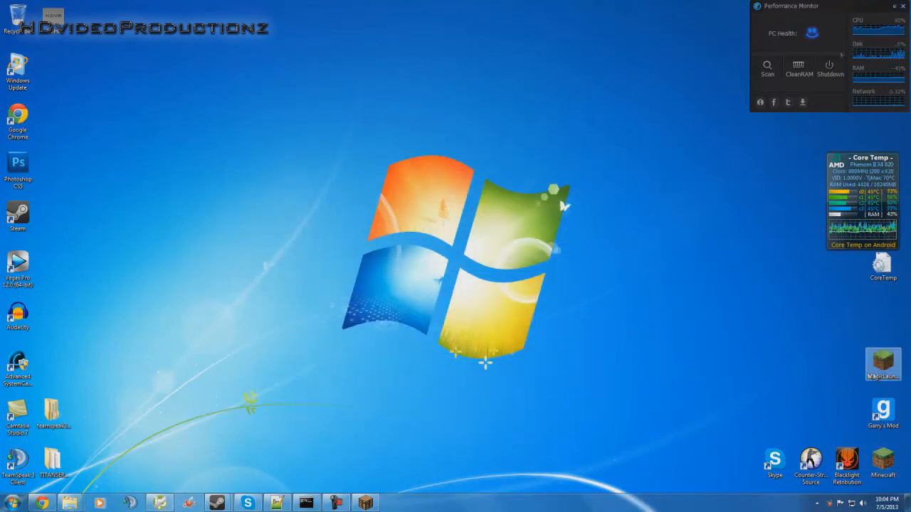
{"action": "left_click", "coordinate": [11, 504]}
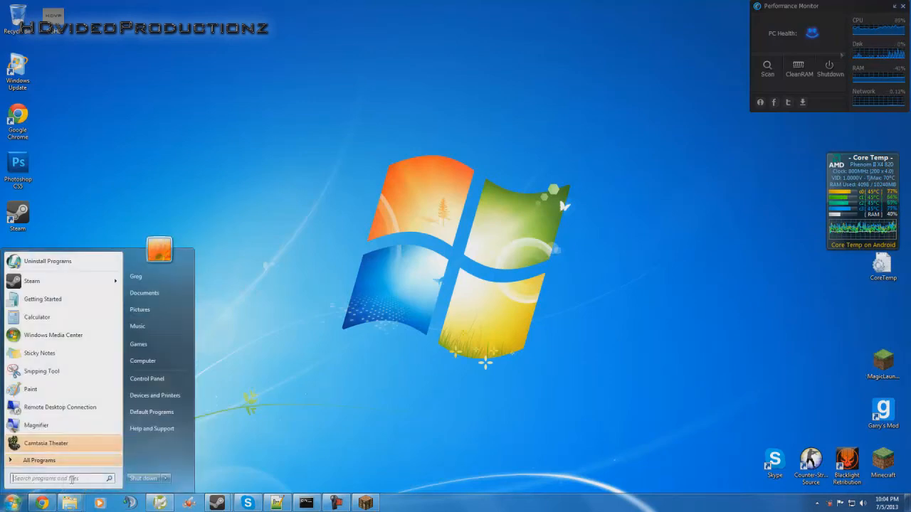
{"action": "type", "text": "%ap"}
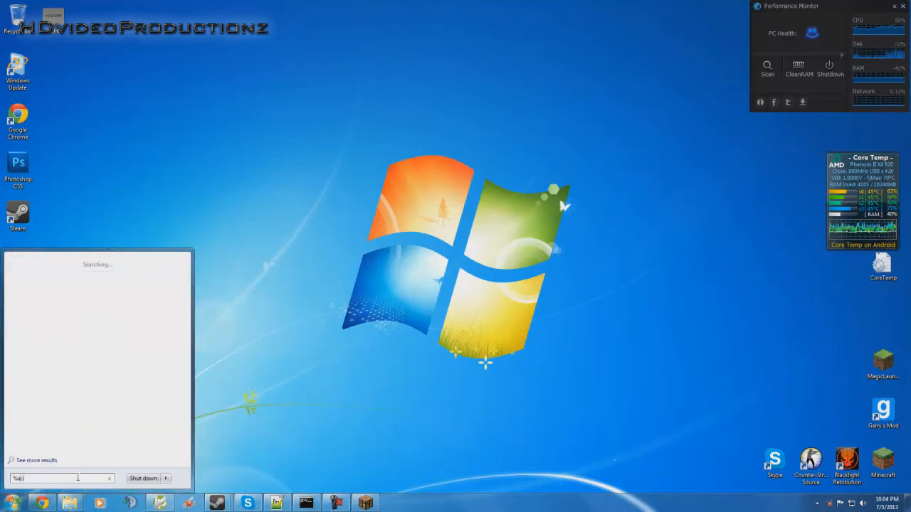
{"action": "type", "text": "%appdata%"}
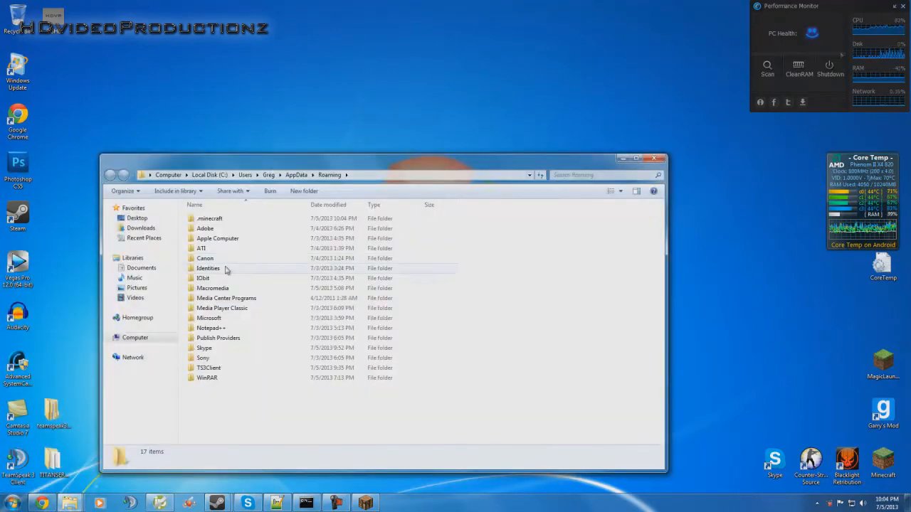
Show the .minecraft folder's context menu, then close the Roaming folder window.
{"action": "right_click", "coordinate": [209, 219]}
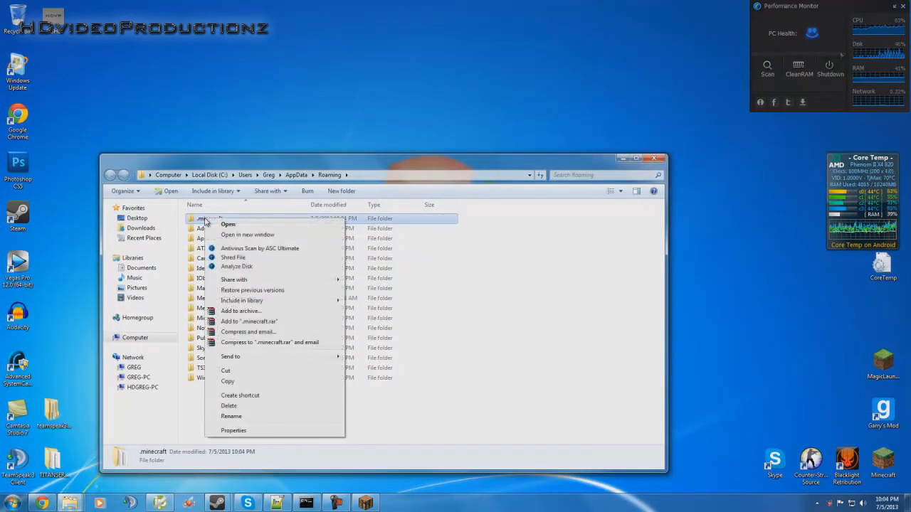
{"action": "mouse_move", "coordinate": [104, 93]}
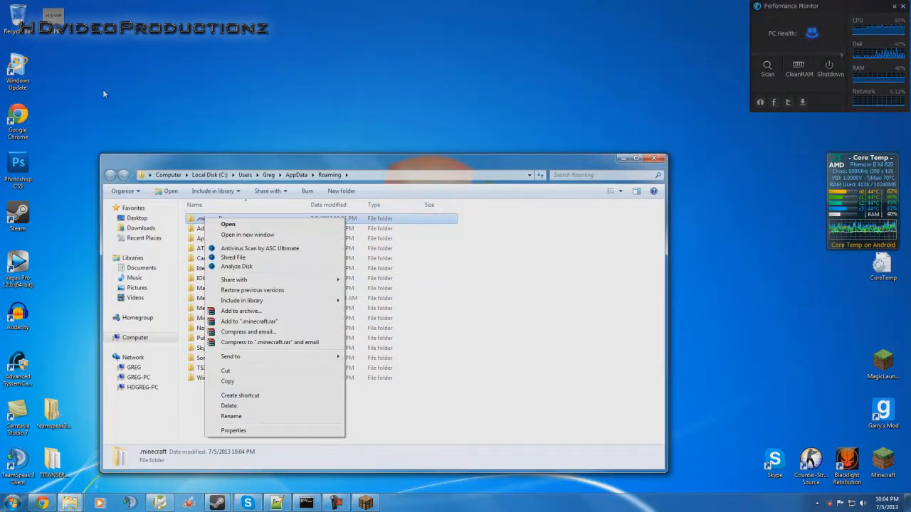
{"action": "mouse_move", "coordinate": [85, 90]}
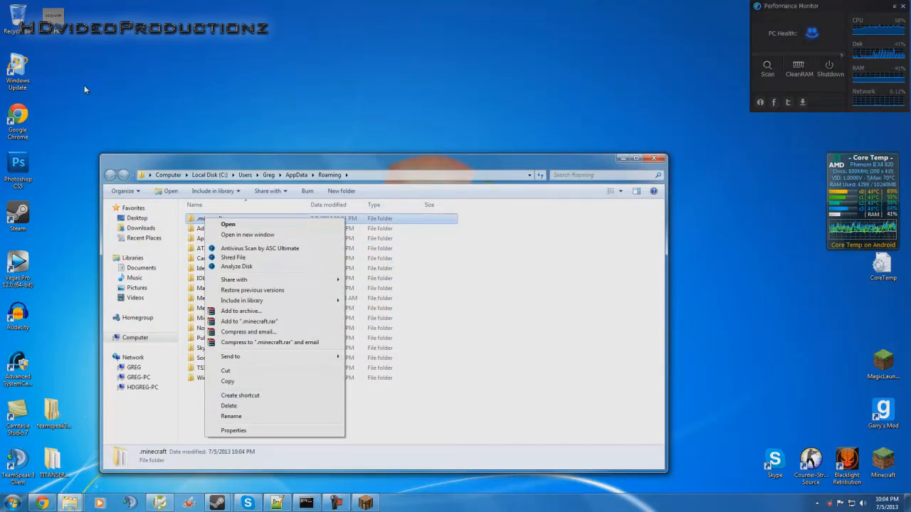
{"action": "mouse_move", "coordinate": [123, 394]}
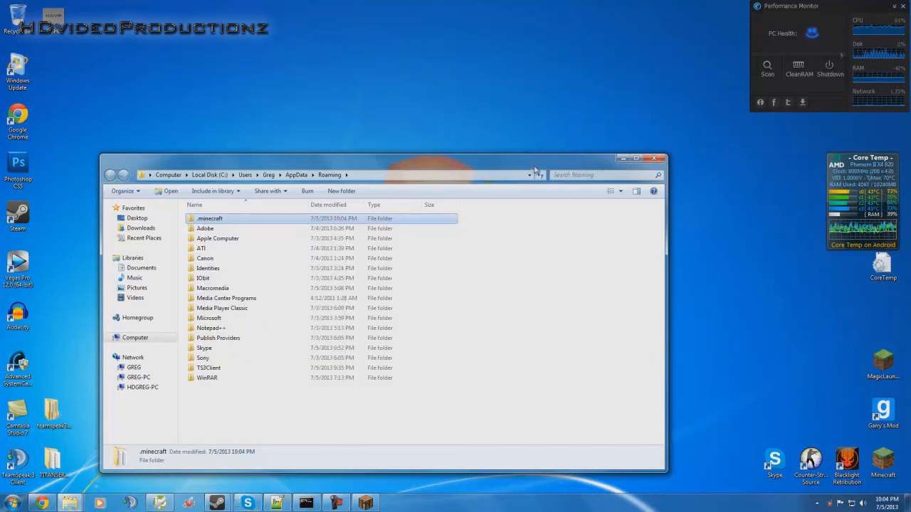
{"action": "mouse_move", "coordinate": [655, 158]}
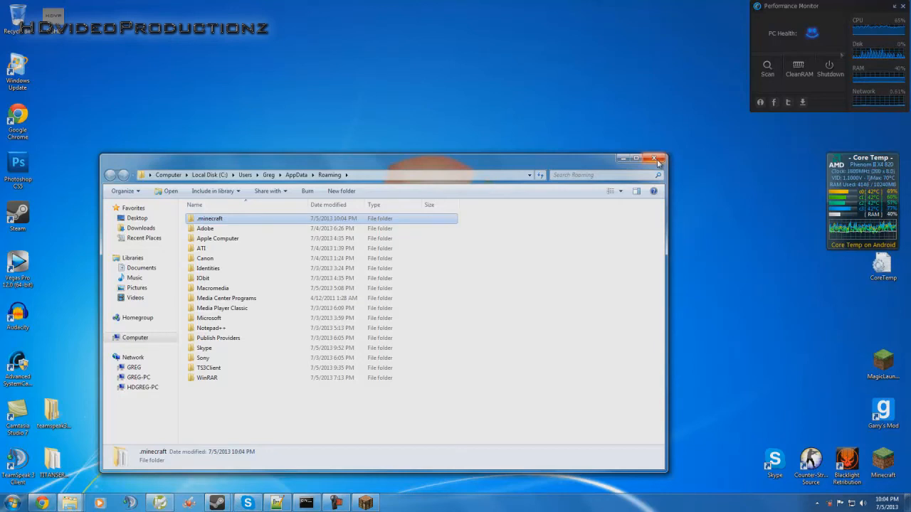
{"action": "left_click", "coordinate": [653, 158]}
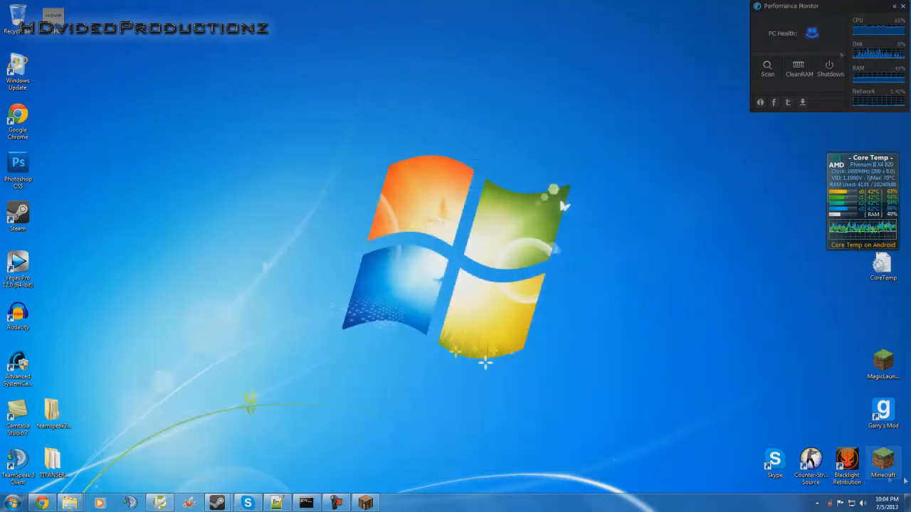
Open Minecraft Launcher from the desktop shortcut and view the 1.6.1 update notes.
{"action": "double_click", "coordinate": [883, 462]}
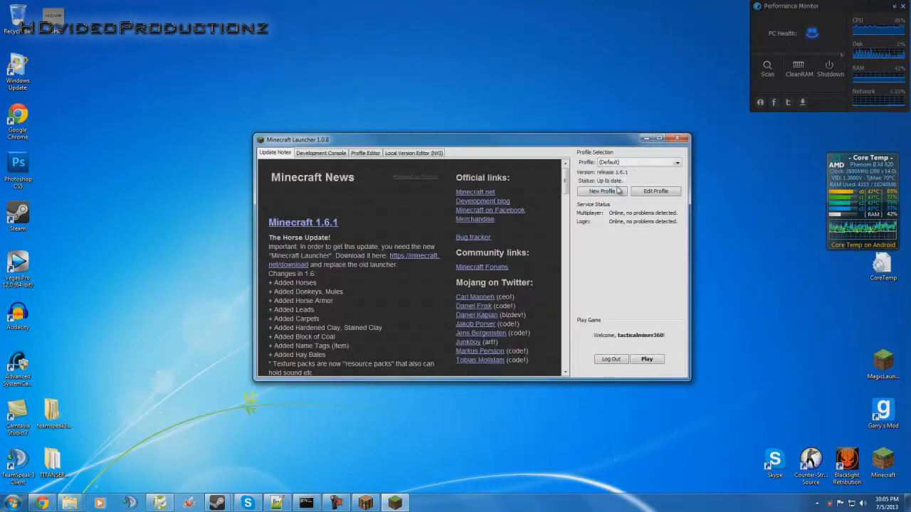
{"action": "mouse_move", "coordinate": [570, 299]}
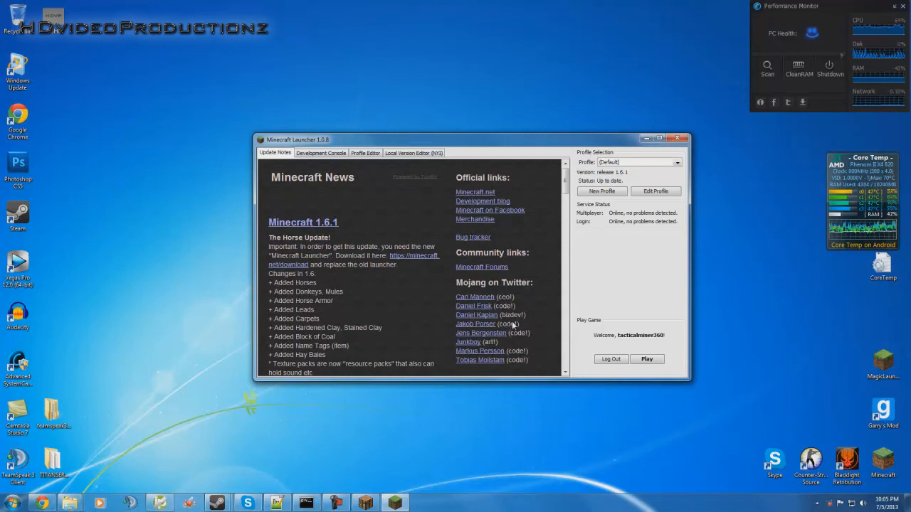
{"action": "mouse_move", "coordinate": [372, 348]}
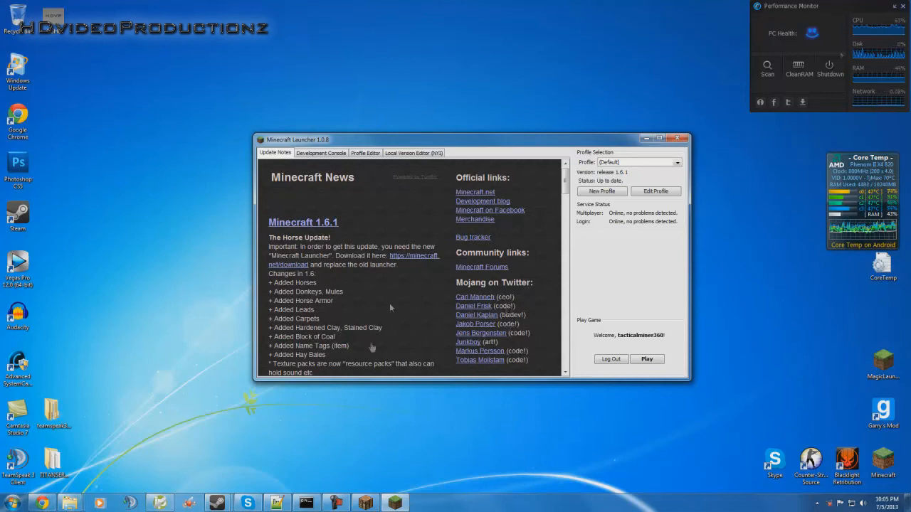
{"action": "mouse_move", "coordinate": [608, 285]}
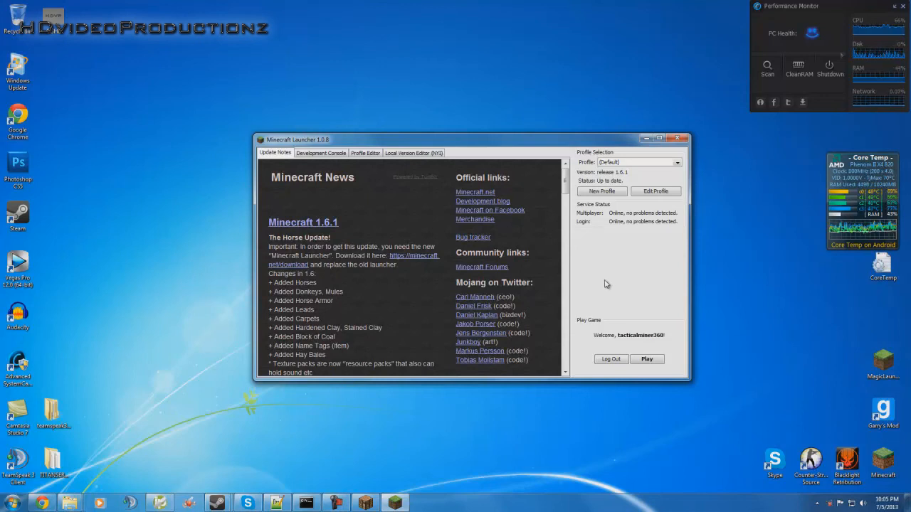
{"action": "mouse_move", "coordinate": [391, 314]}
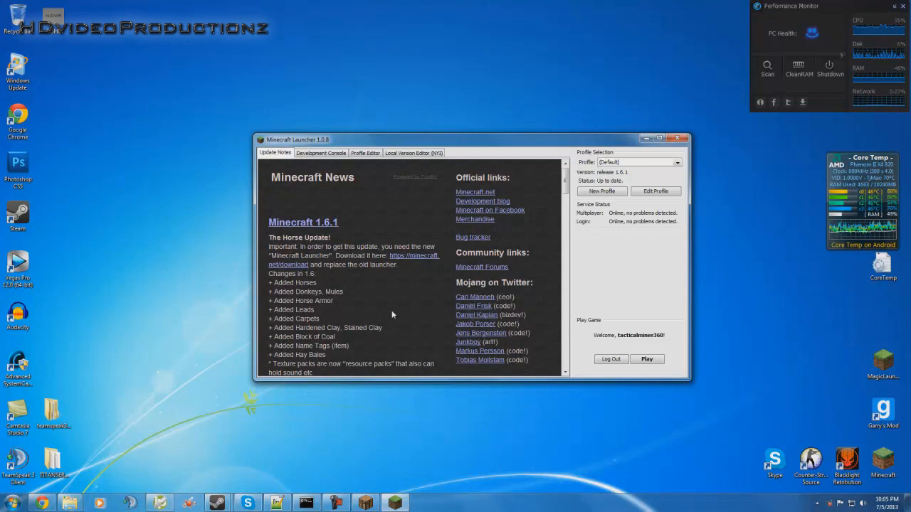
{"action": "left_click", "coordinate": [647, 359]}
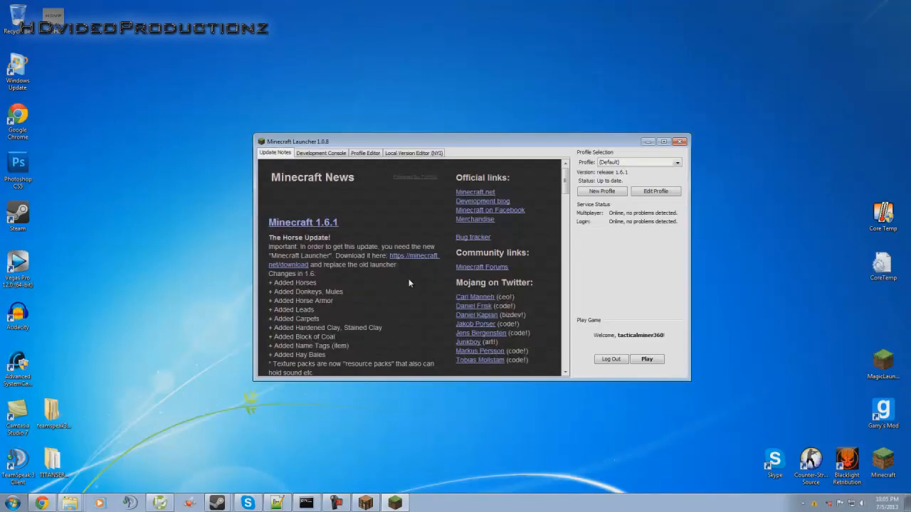
{"action": "mouse_move", "coordinate": [593, 255]}
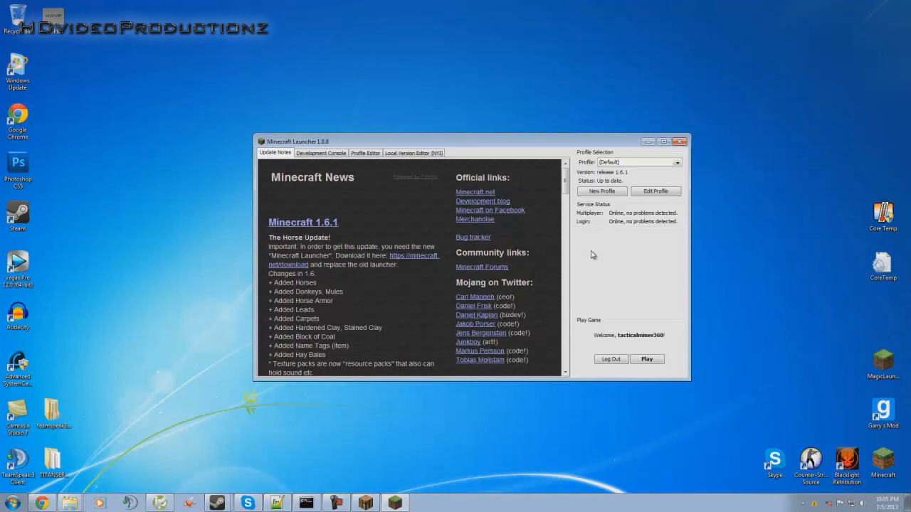
{"action": "mouse_move", "coordinate": [555, 243]}
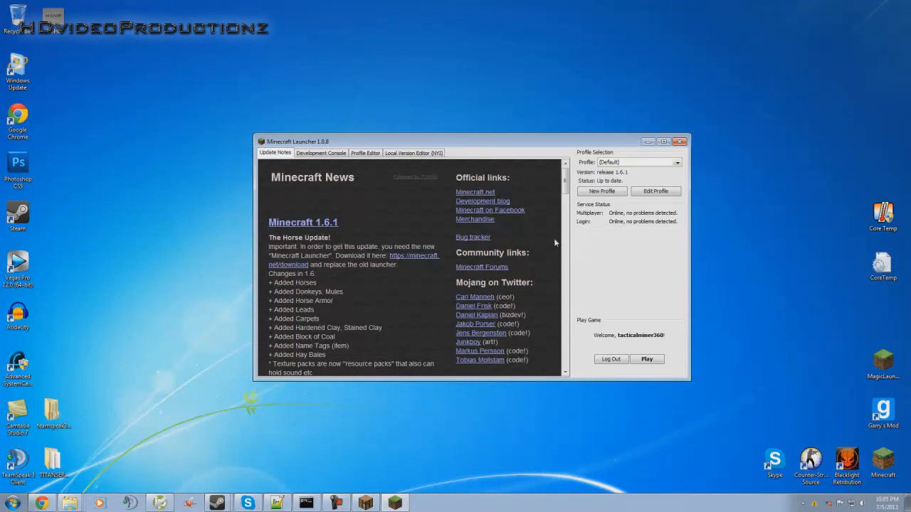
{"action": "mouse_move", "coordinate": [622, 254]}
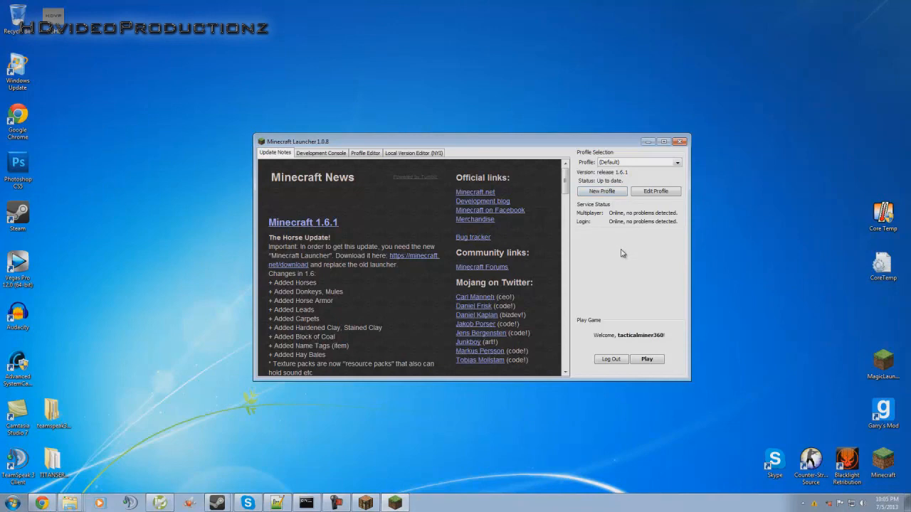
{"action": "mouse_move", "coordinate": [620, 248]}
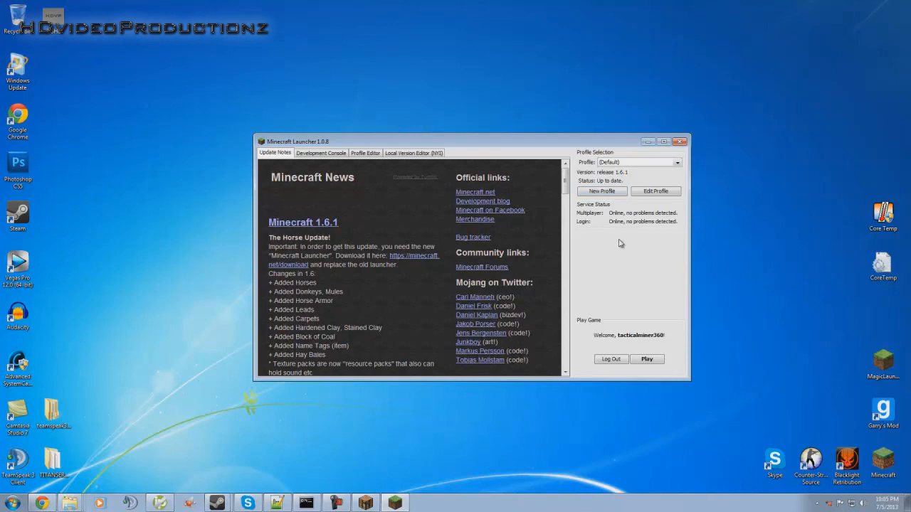
{"action": "mouse_move", "coordinate": [392, 328]}
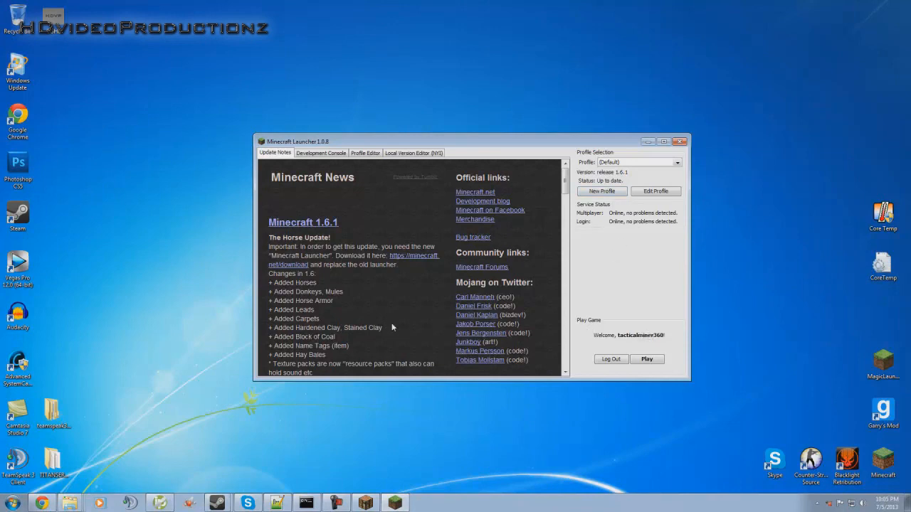